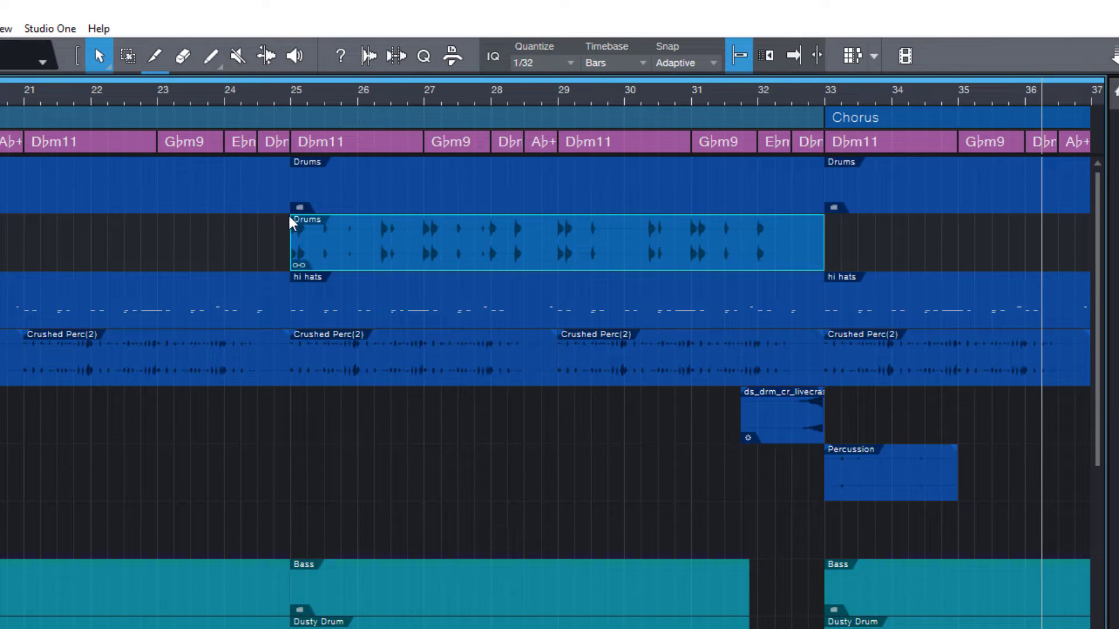
mouse_move(495, 246)
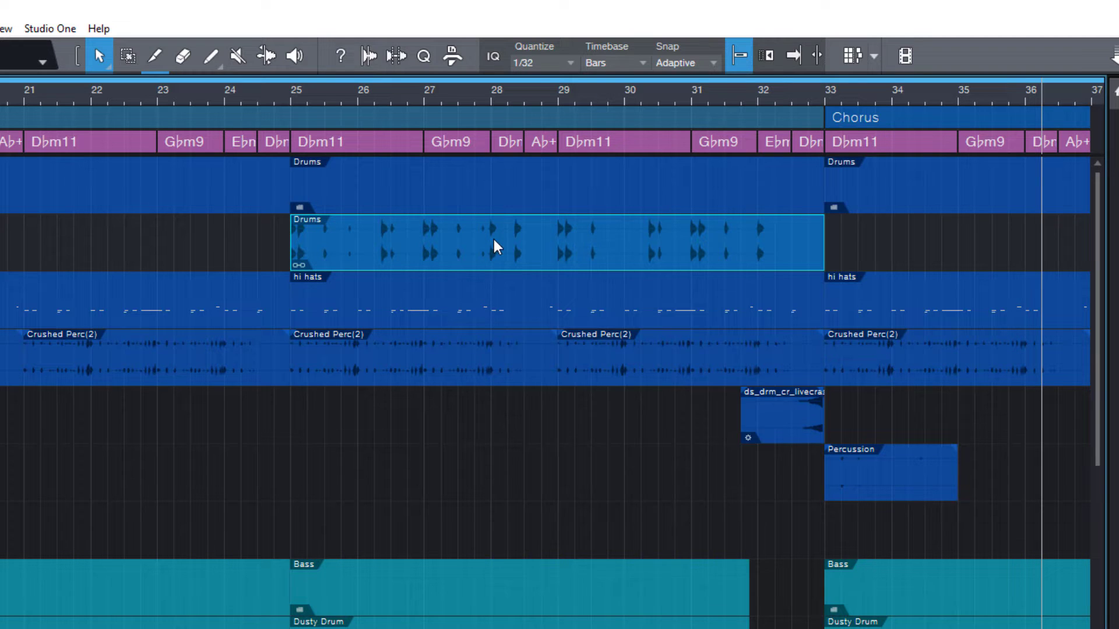
- Merge the two Crushed Perc events from bar 29 into one continuous event with G
right_click(496, 246)
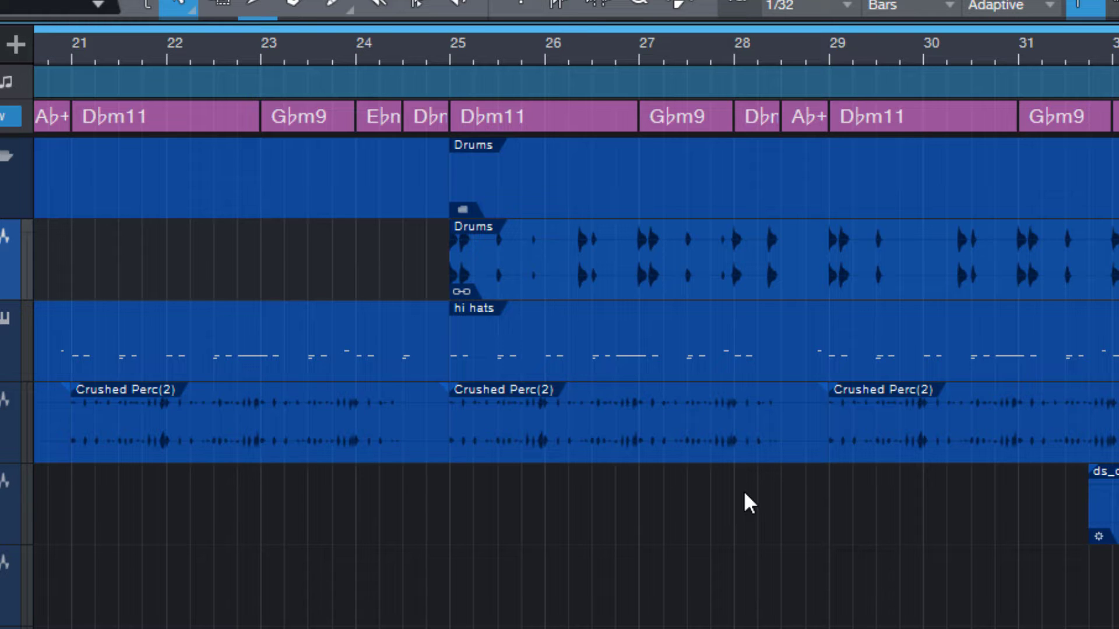
mouse_move(753, 510)
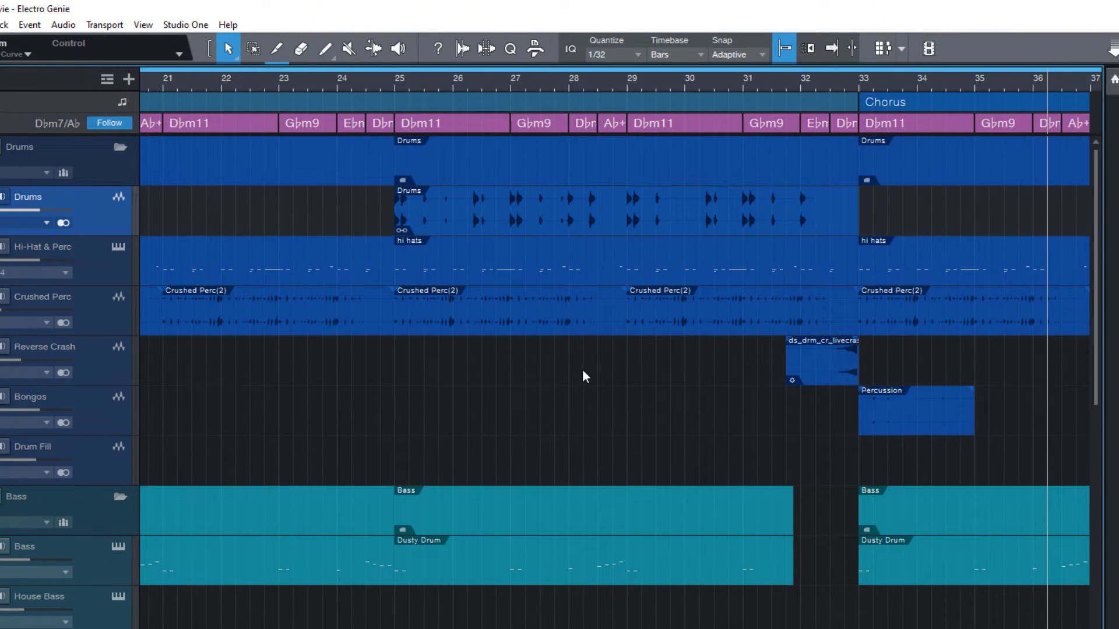
mouse_move(585, 388)
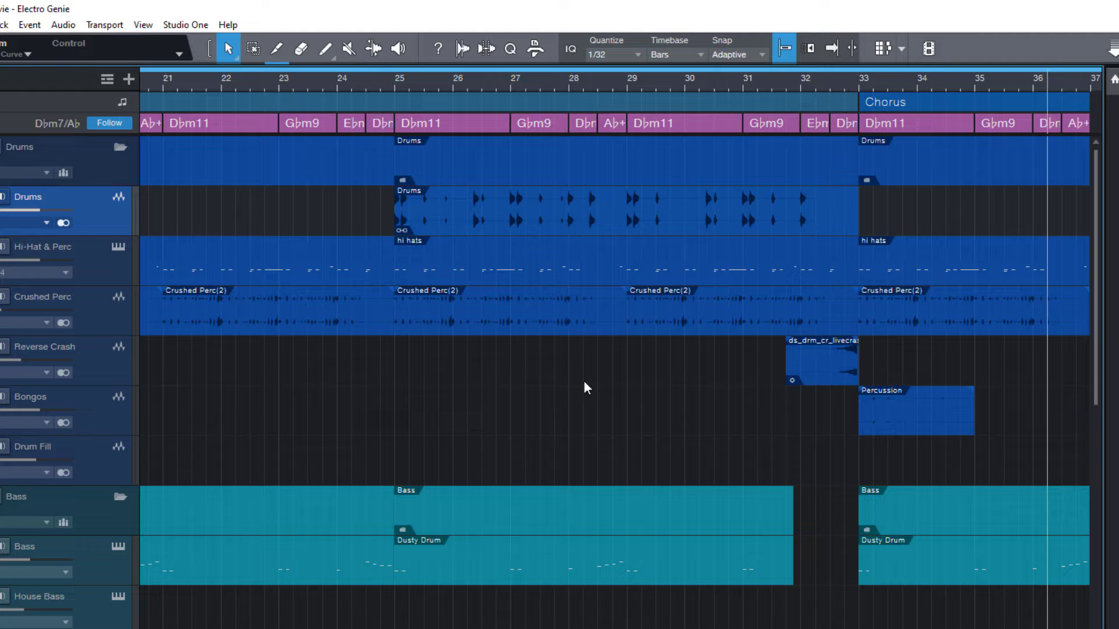
key("g")
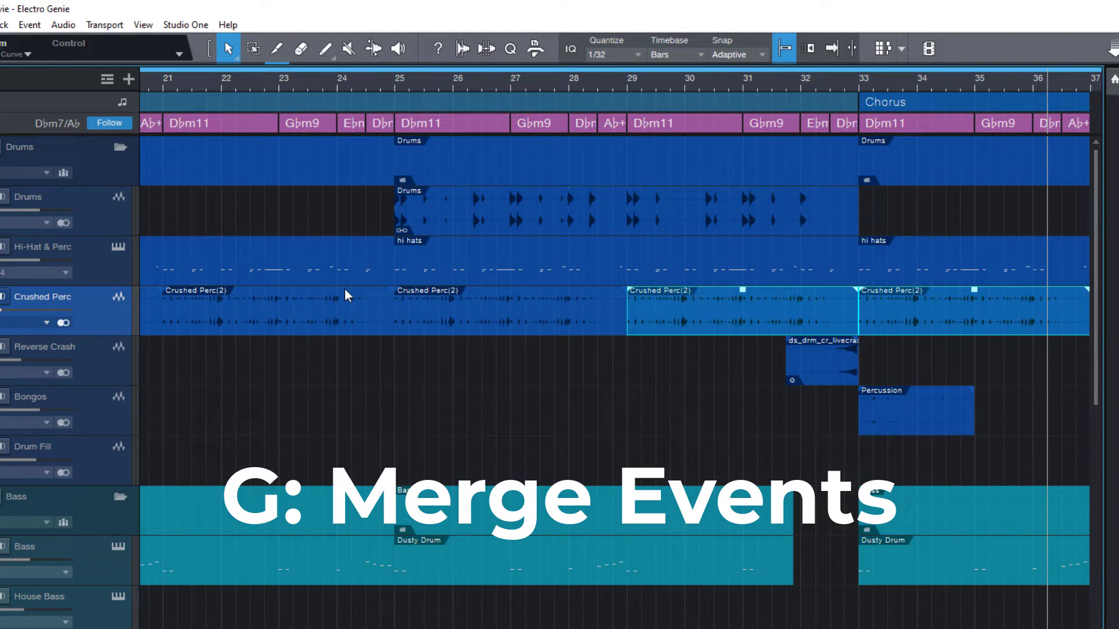
left_click(29, 24)
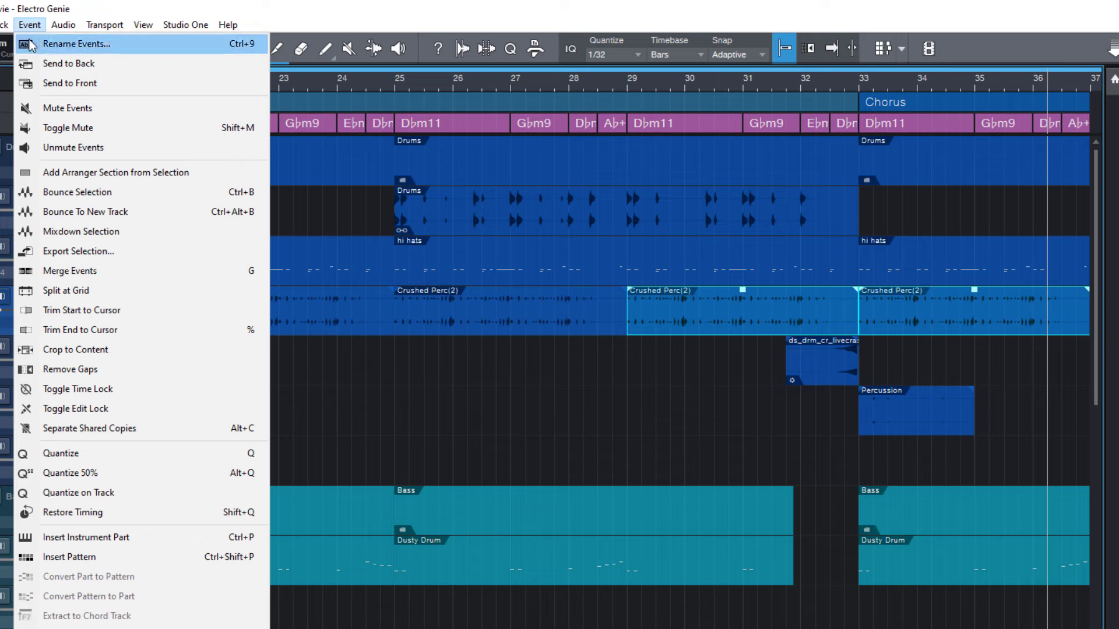
mouse_move(69, 271)
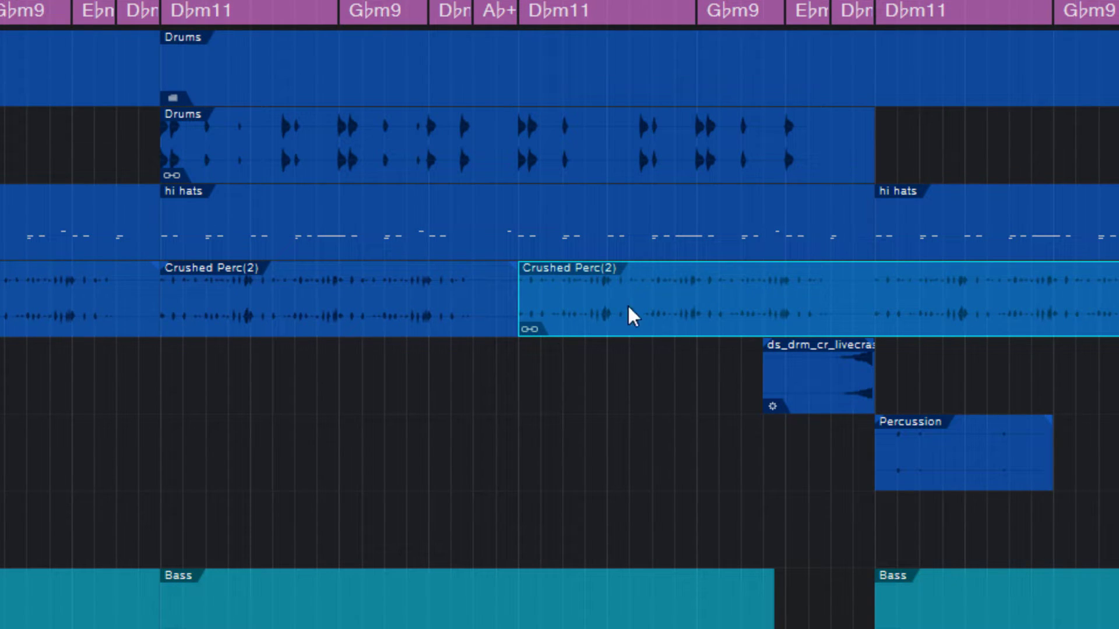
scroll("left", 3)
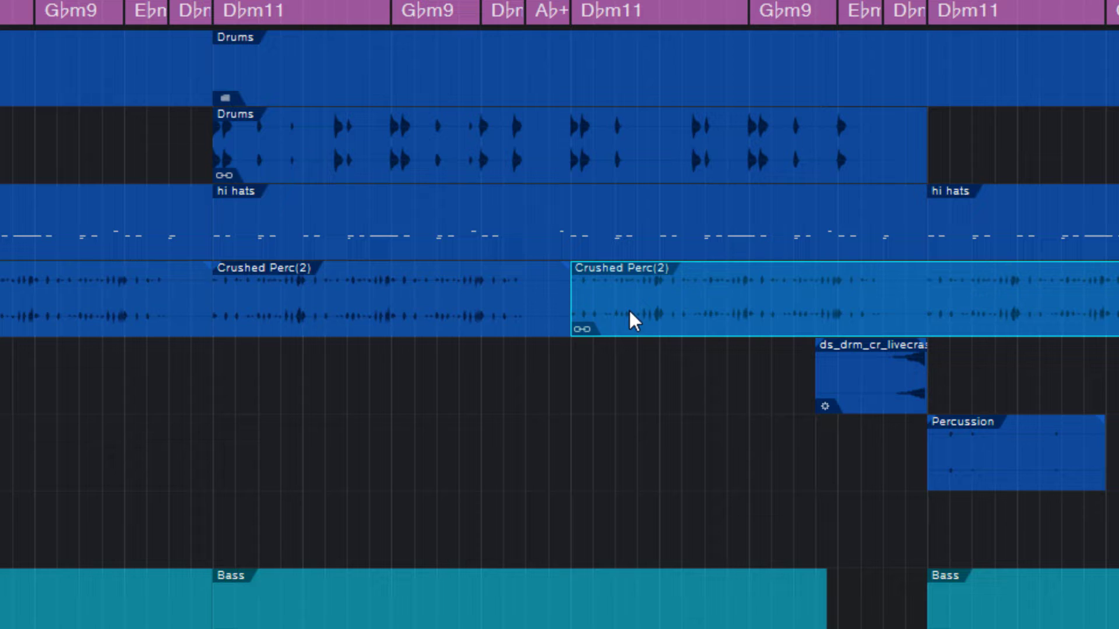
mouse_move(476, 328)
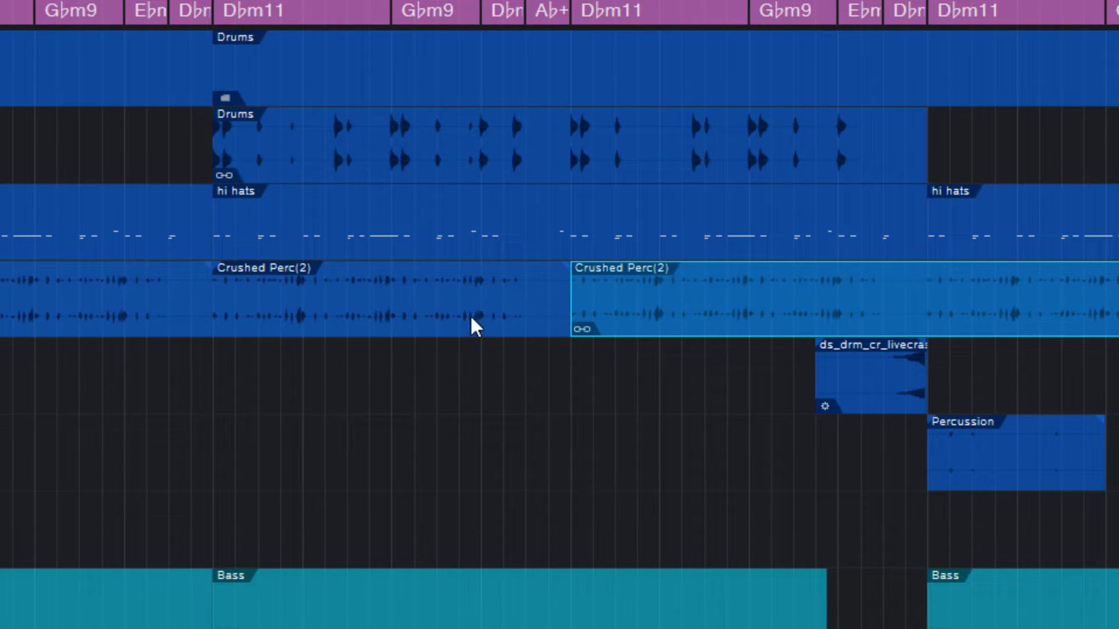
mouse_move(722, 281)
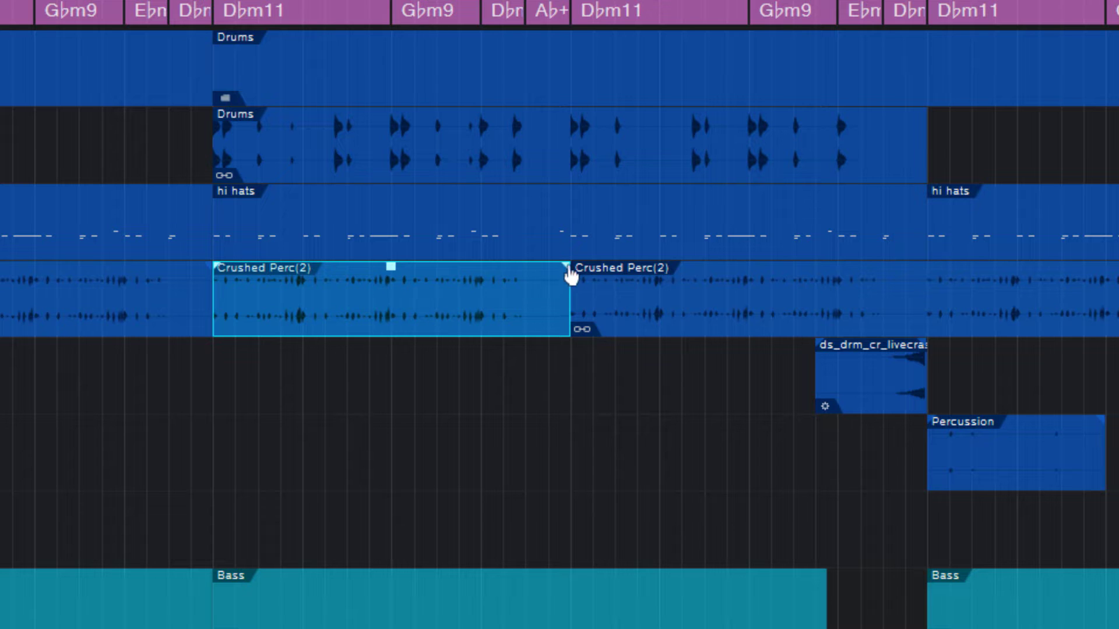
left_click_drag(387, 282, 389, 296)
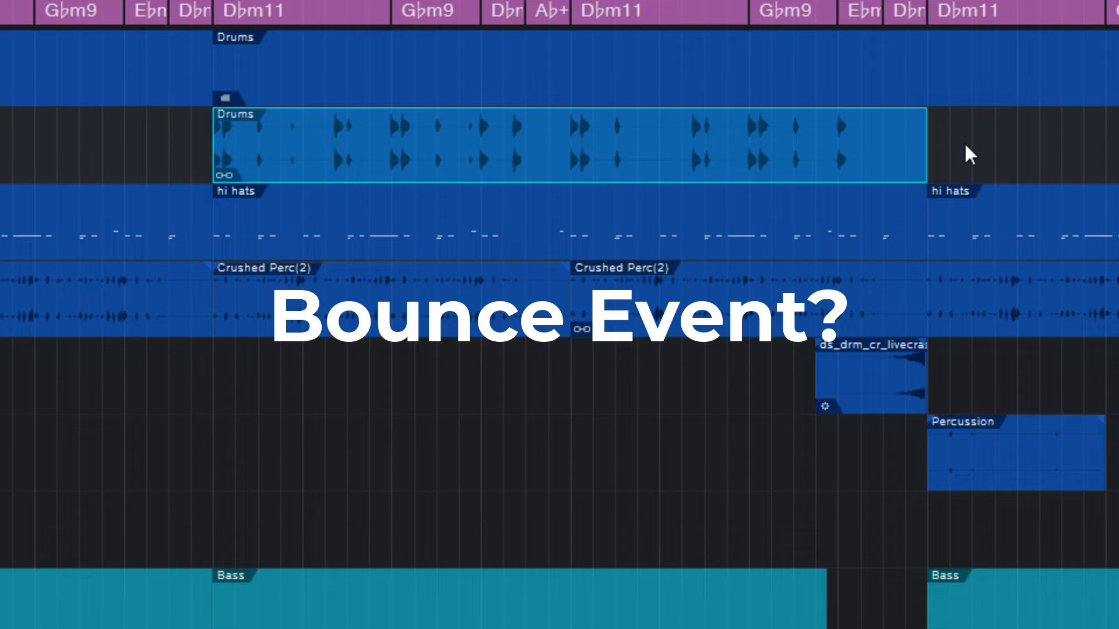
mouse_move(985, 150)
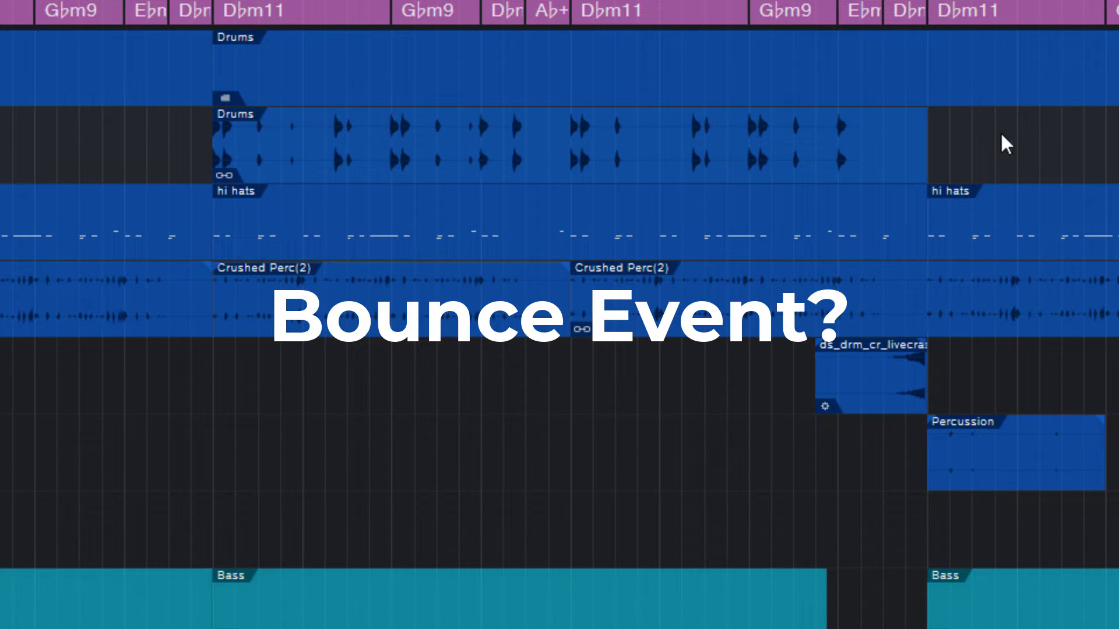
mouse_move(322, 416)
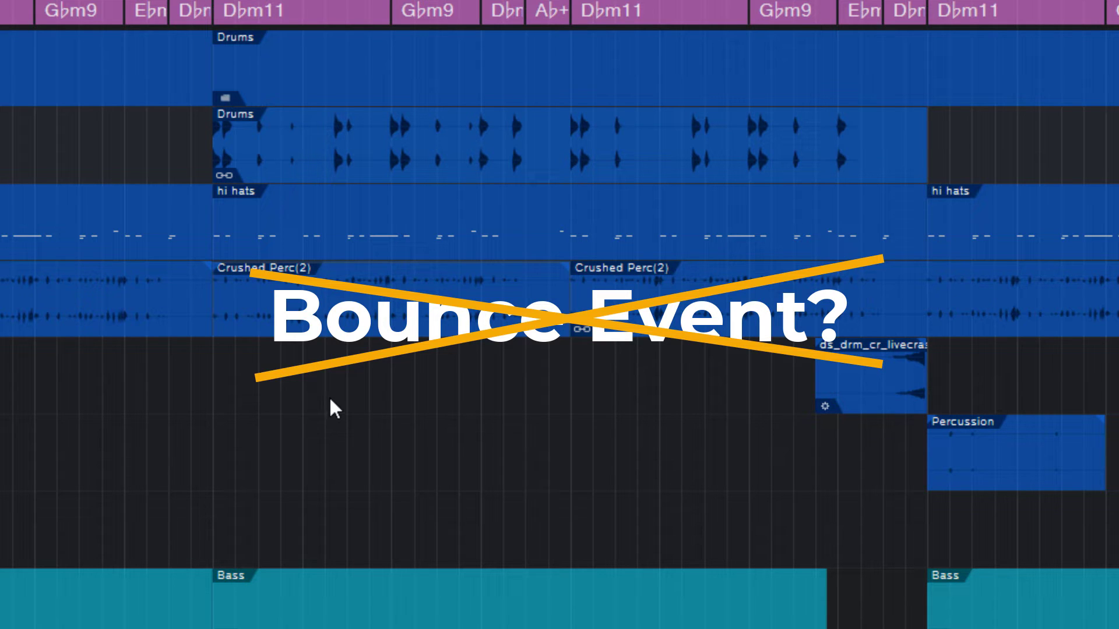
mouse_move(335, 394)
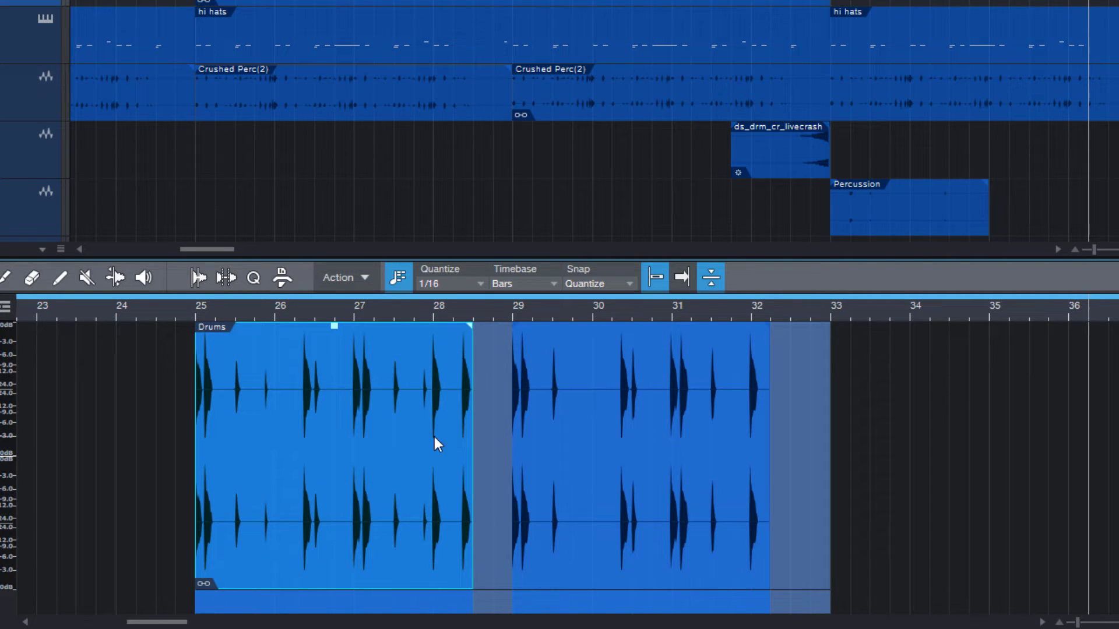
- Select a drum event inside the Drums part and bring up its context options
left_click(635, 464)
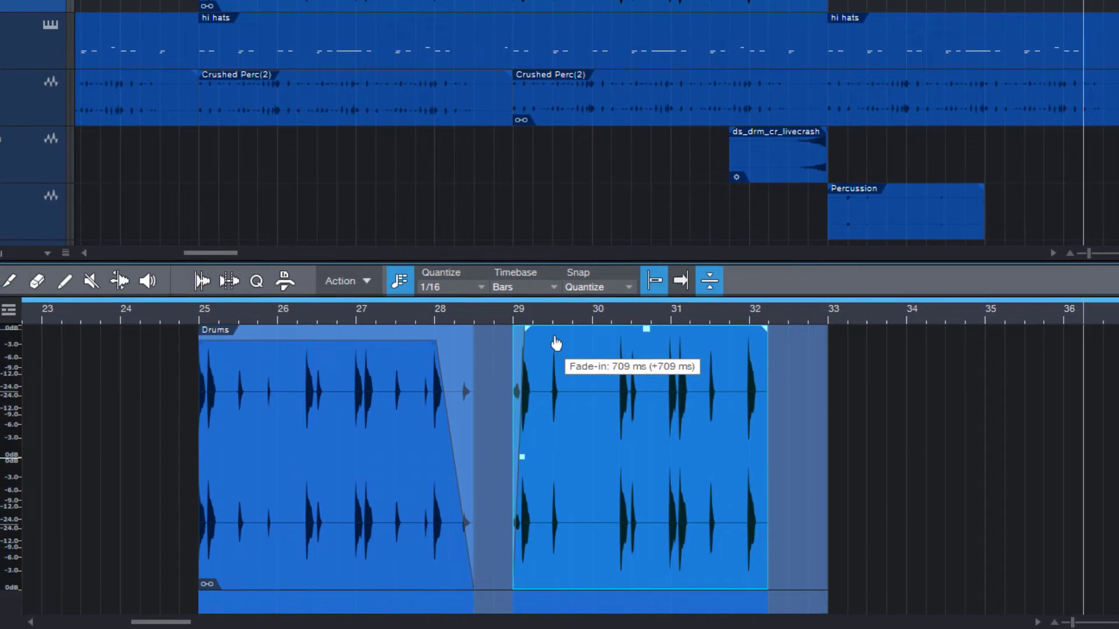
right_click(557, 343)
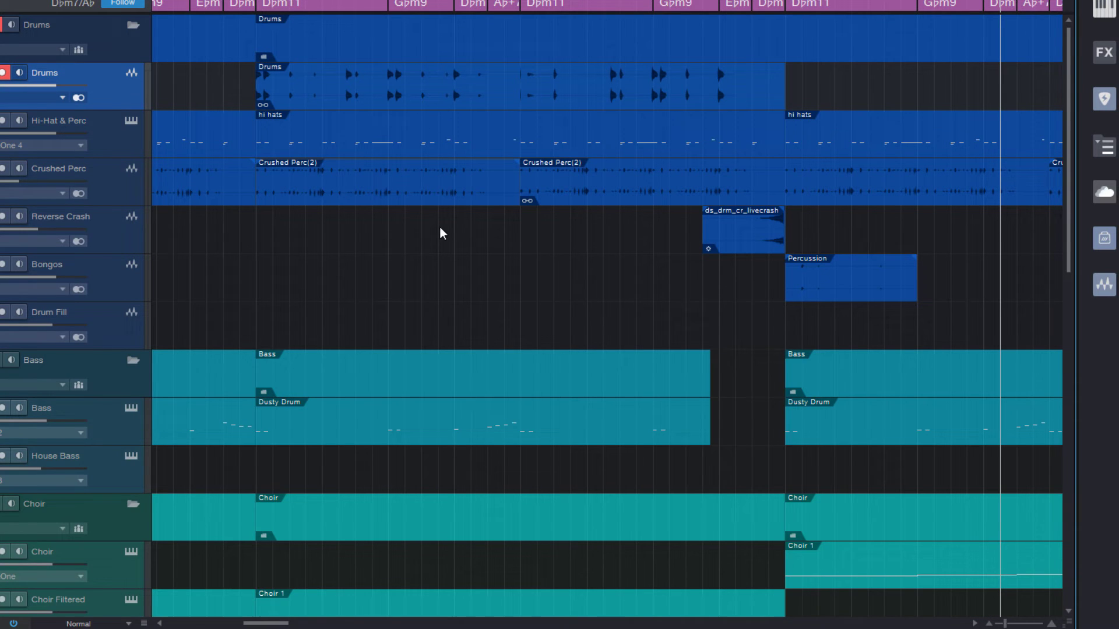
mouse_move(385, 95)
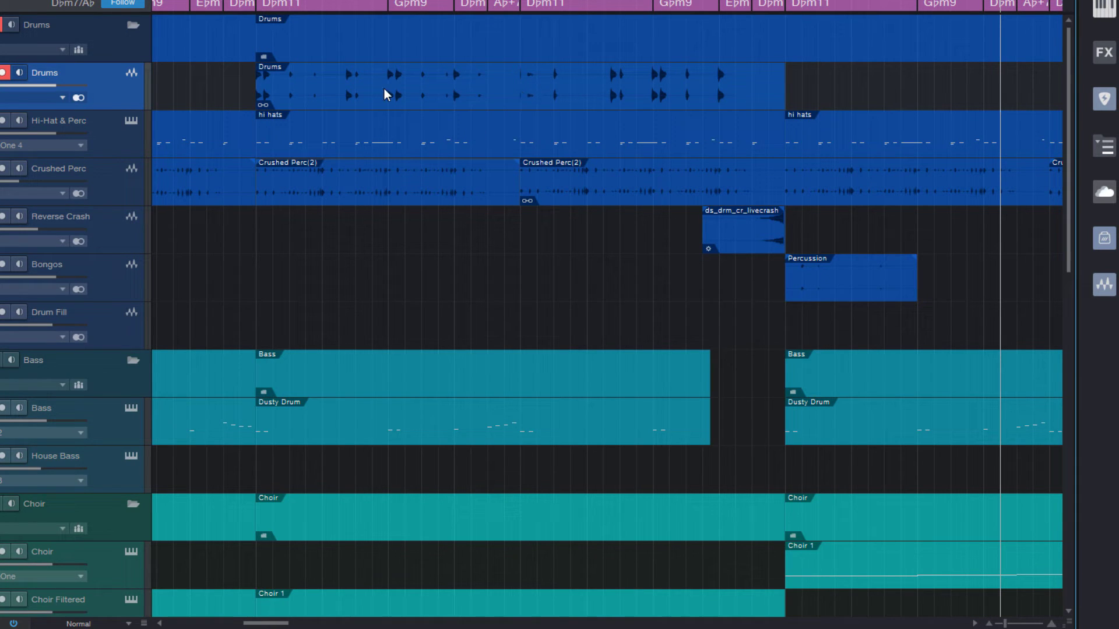
mouse_move(450, 100)
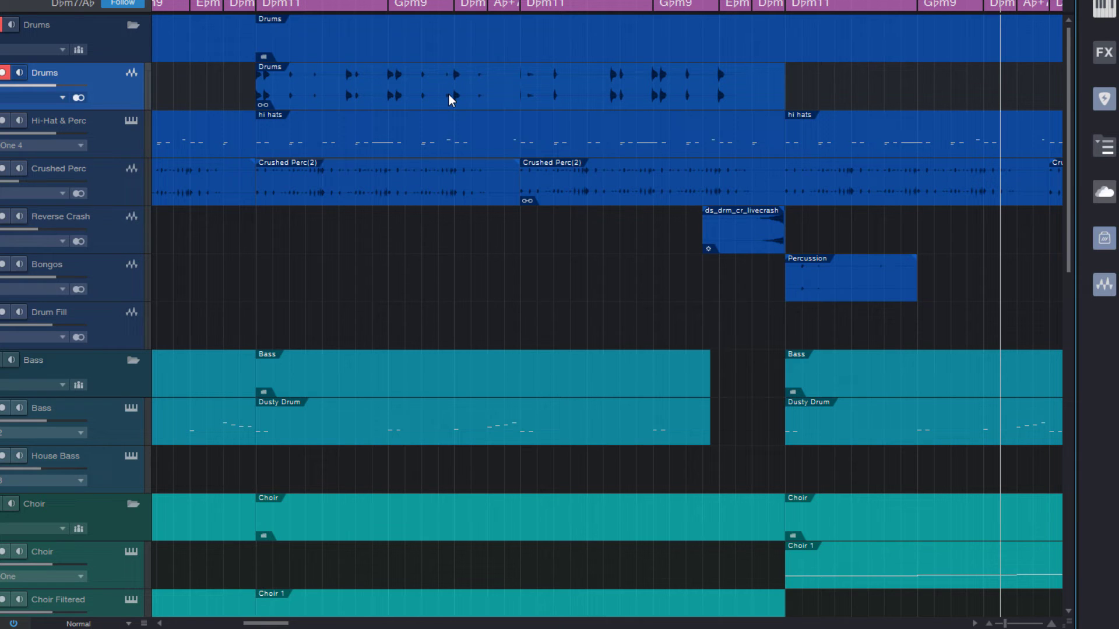
mouse_move(493, 96)
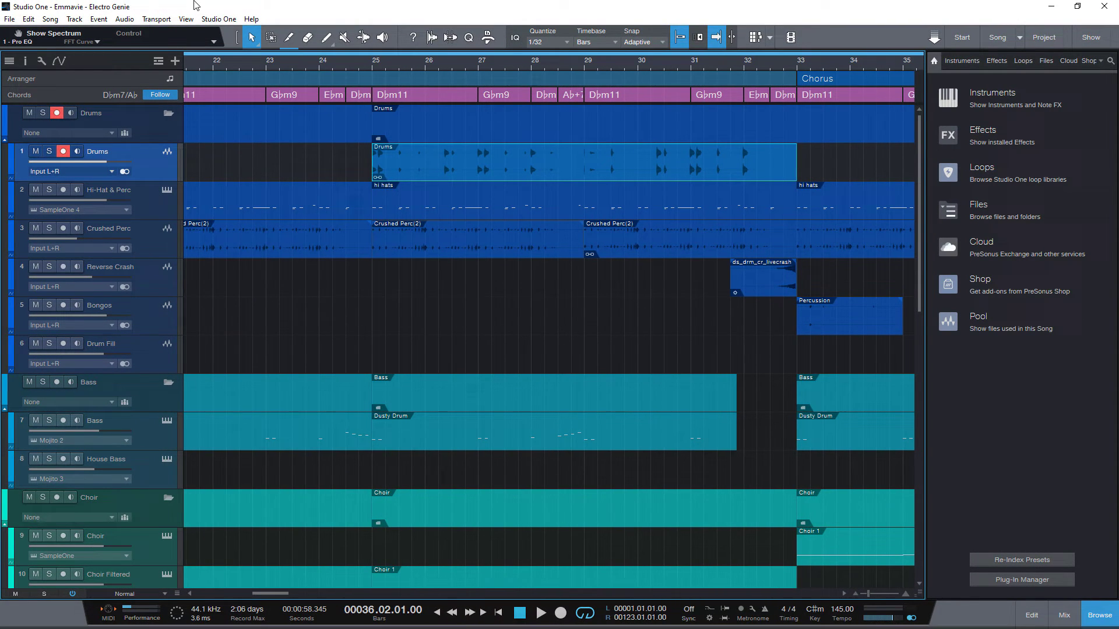
- Dissolve the Drums part into two Pattern events and adjust the first event's fade-out
left_click(124, 18)
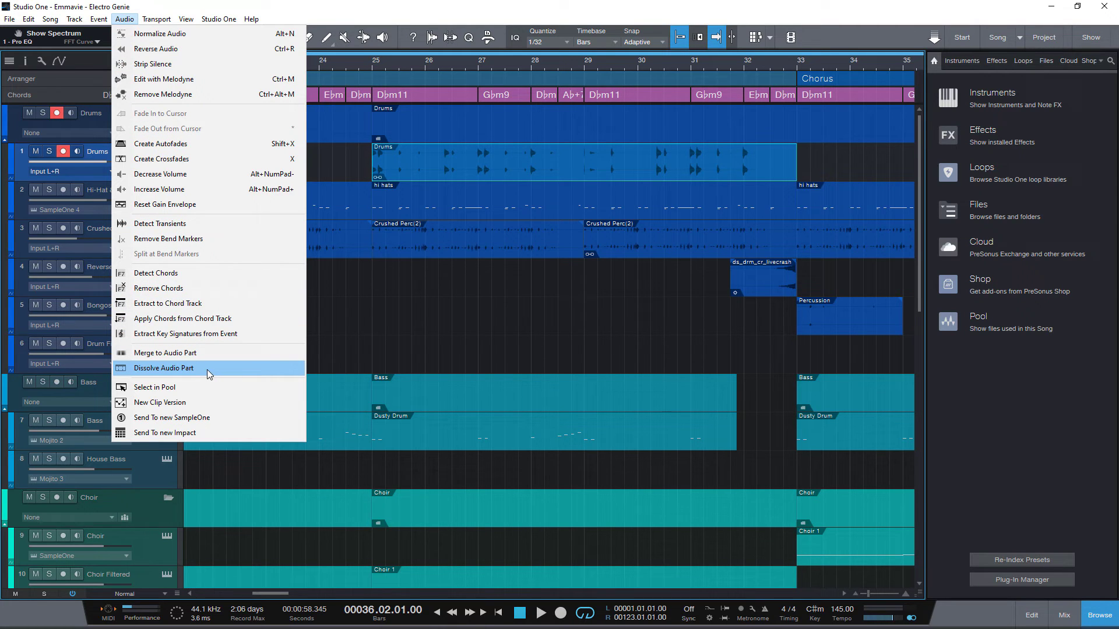
left_click(164, 368)
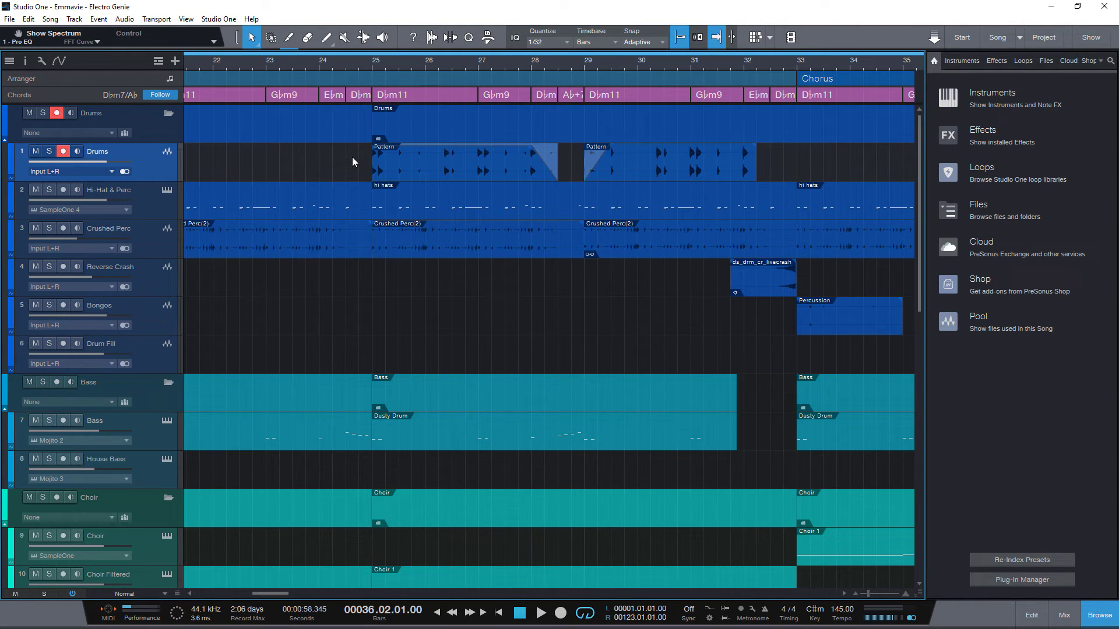
mouse_move(548, 153)
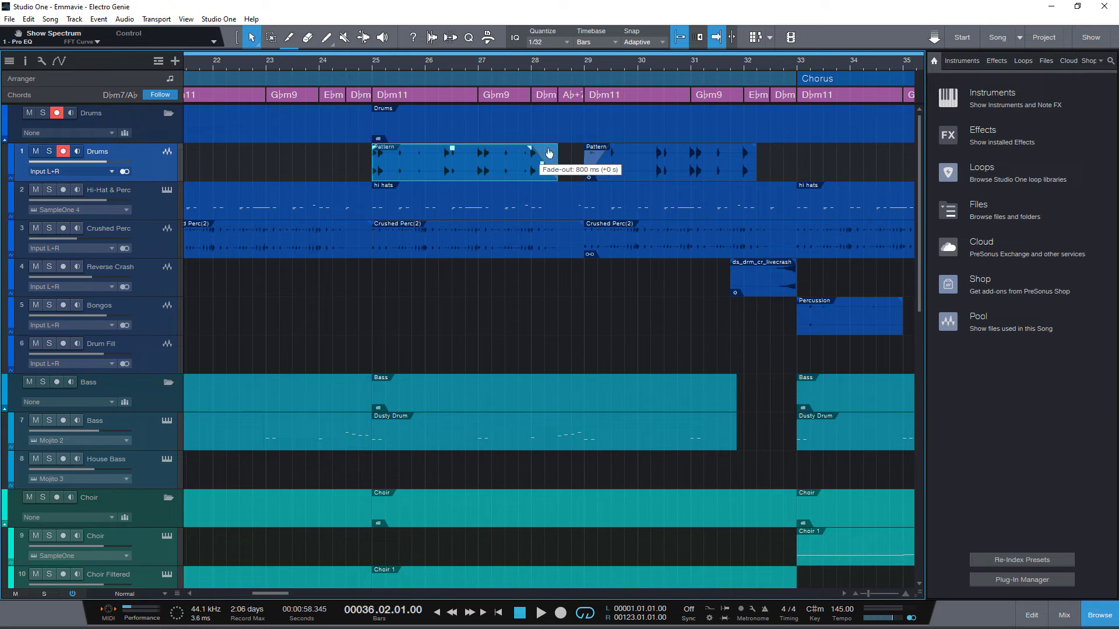
left_click_drag(682, 153, 681, 155)
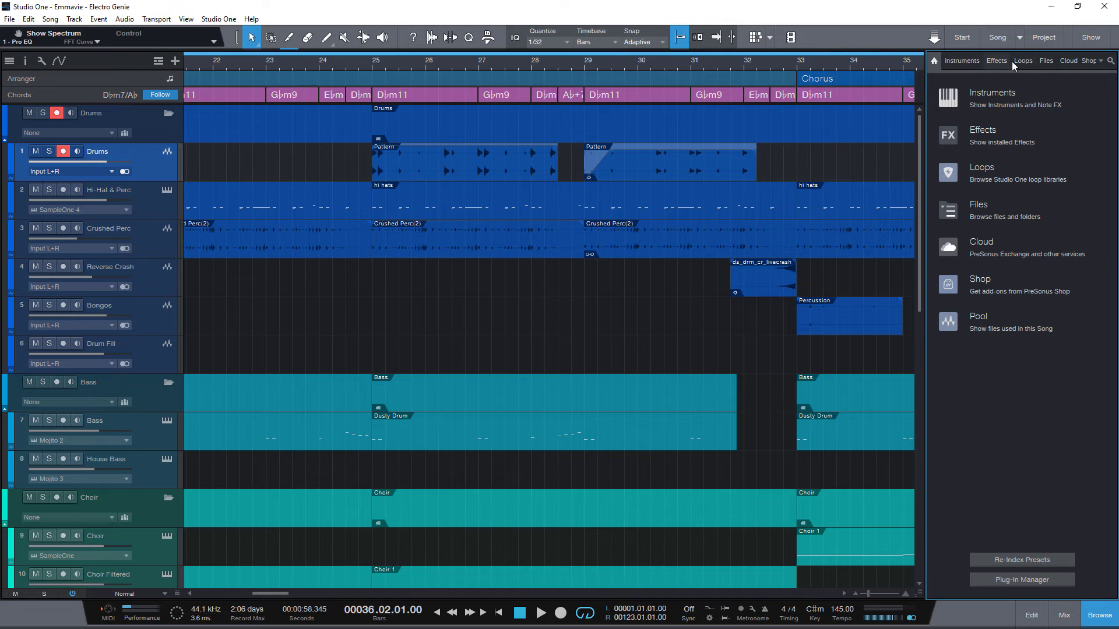
- Switch the Browser to its Files tab to show the Songs folder
left_click(1046, 61)
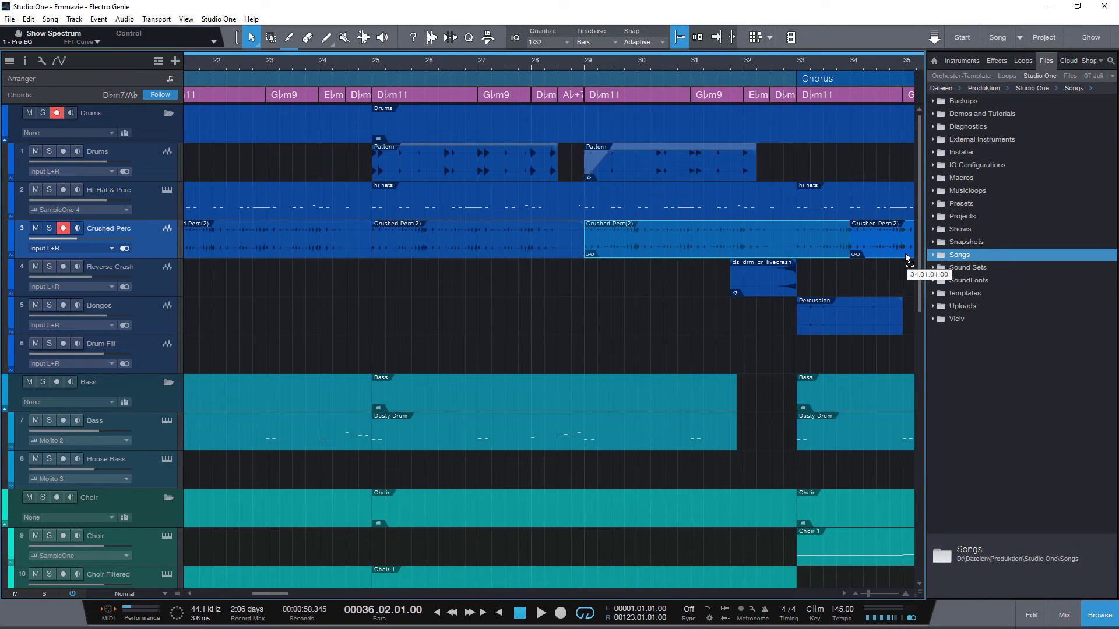